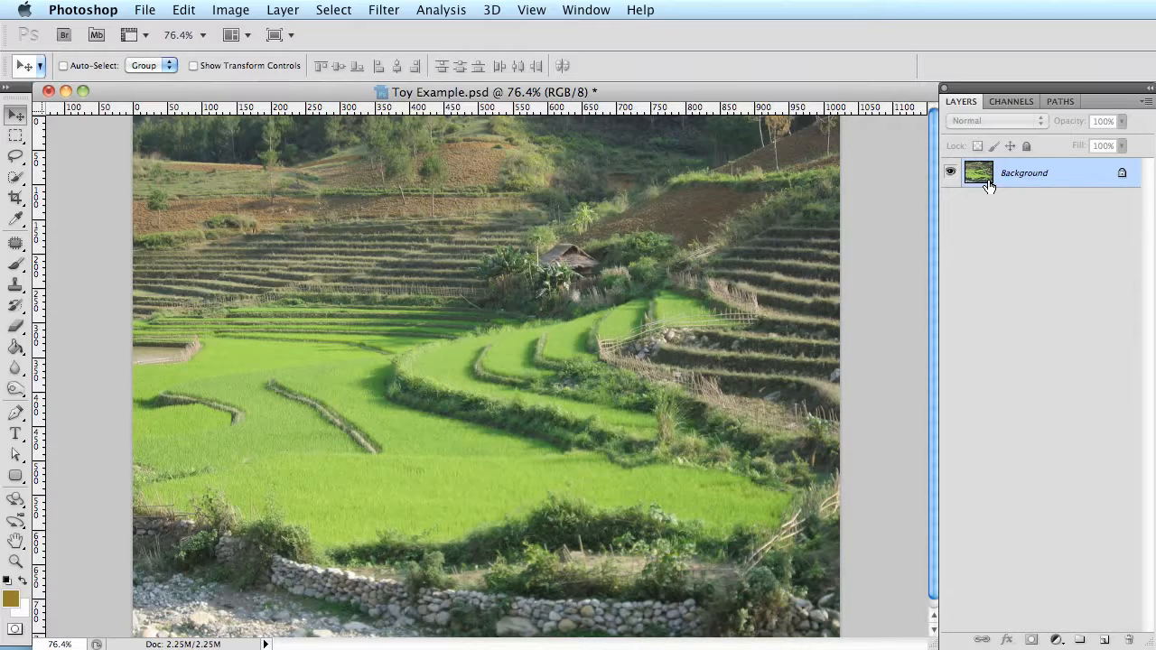
- Convert the rice-terrace Background layer into a smart object named Layer 0
right_click(1023, 172)
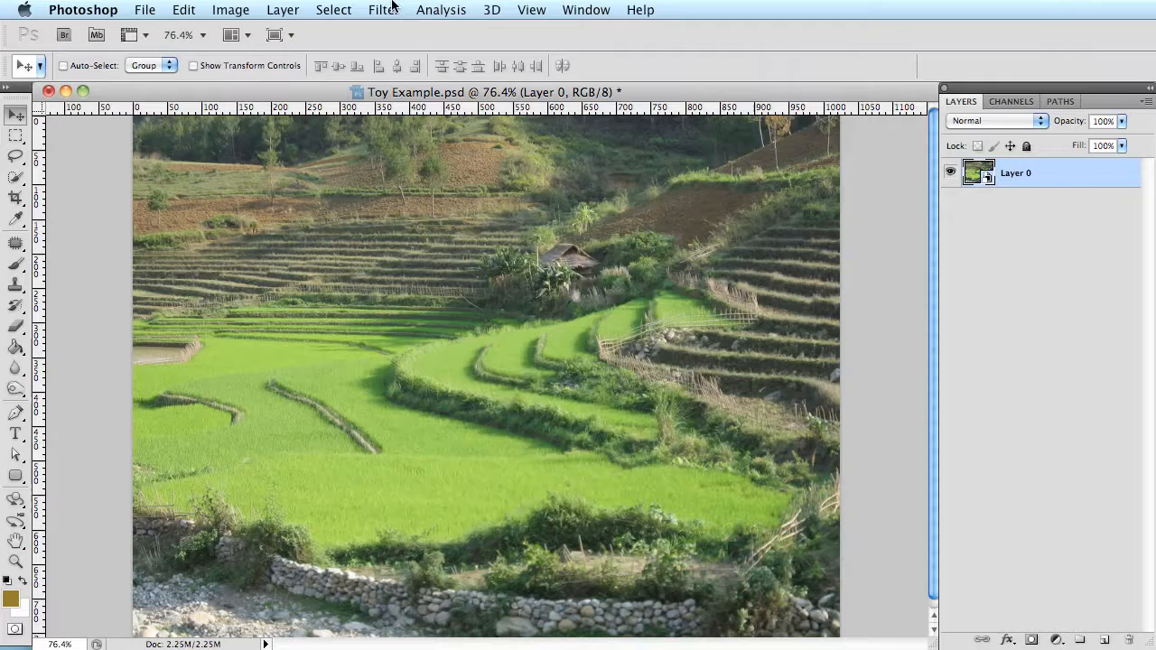
left_click(383, 10)
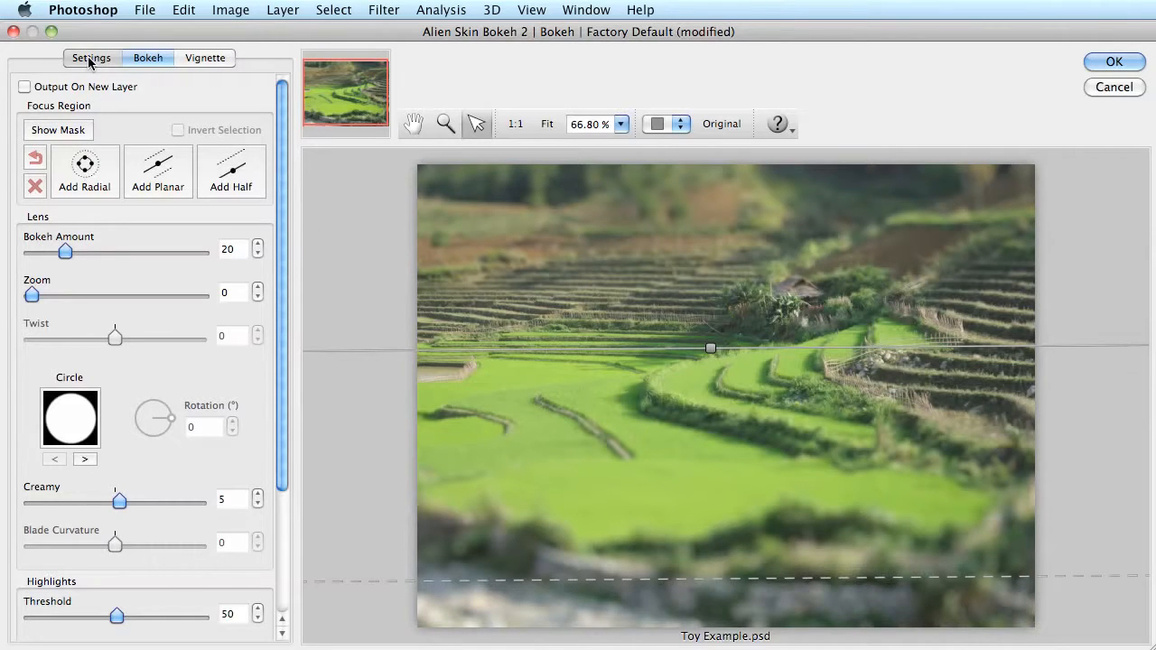
- Load the Factory Default preset in Bokeh 2 and return to the Bokeh controls
left_click(91, 58)
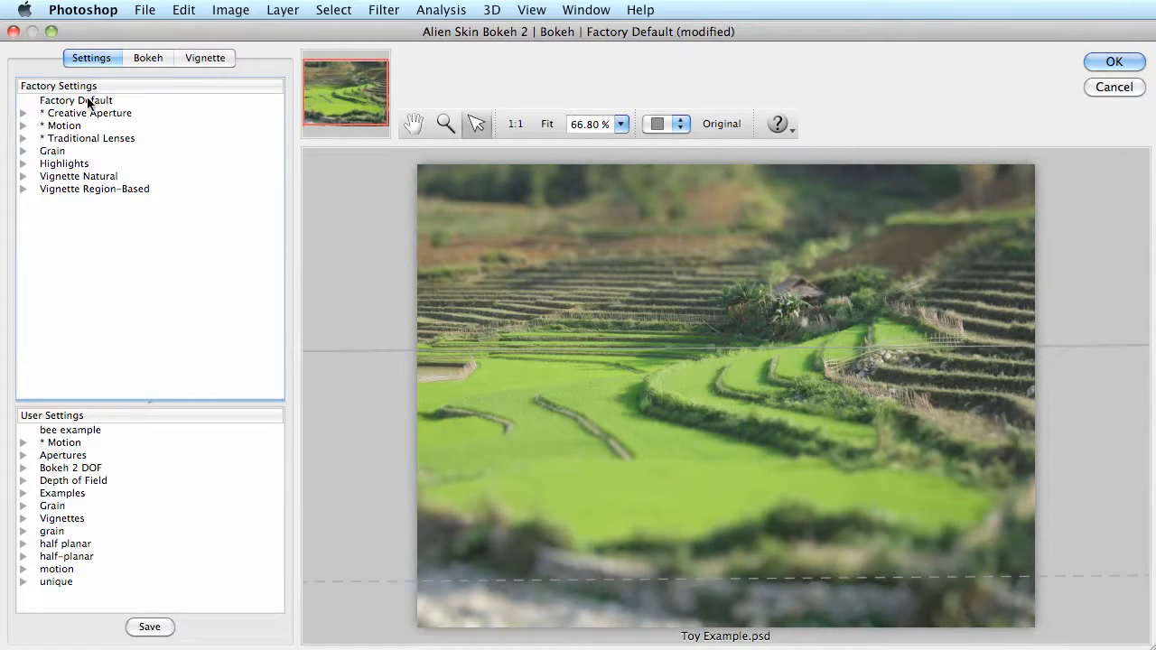
left_click(76, 99)
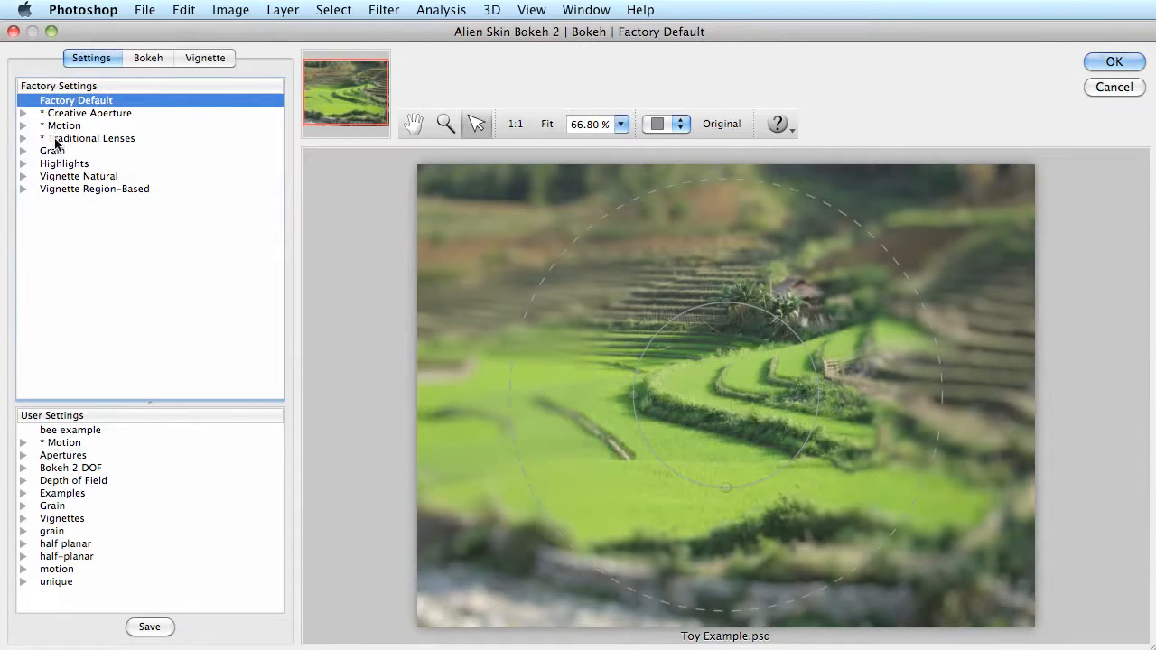
mouse_move(63, 194)
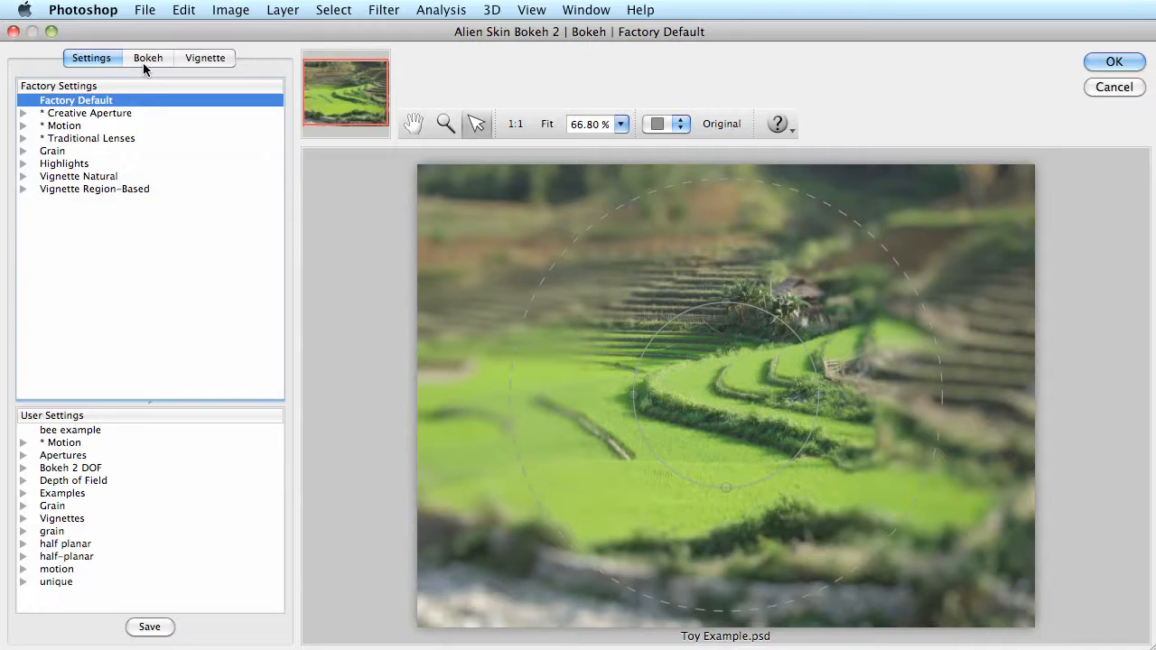
left_click(147, 57)
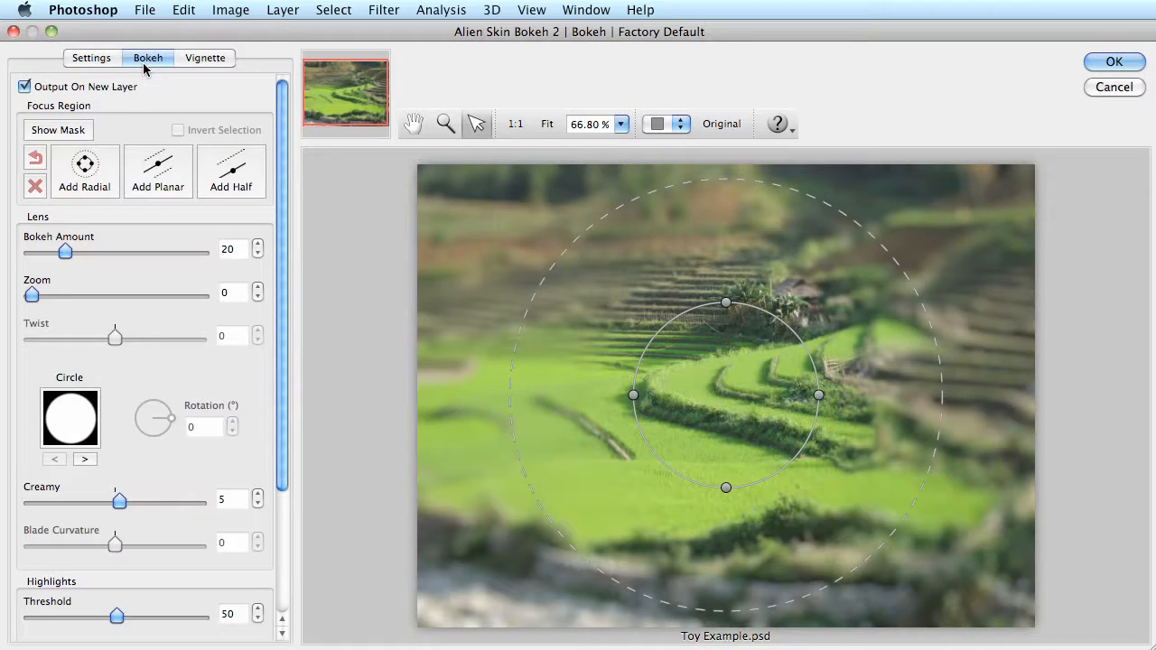
mouse_move(24, 87)
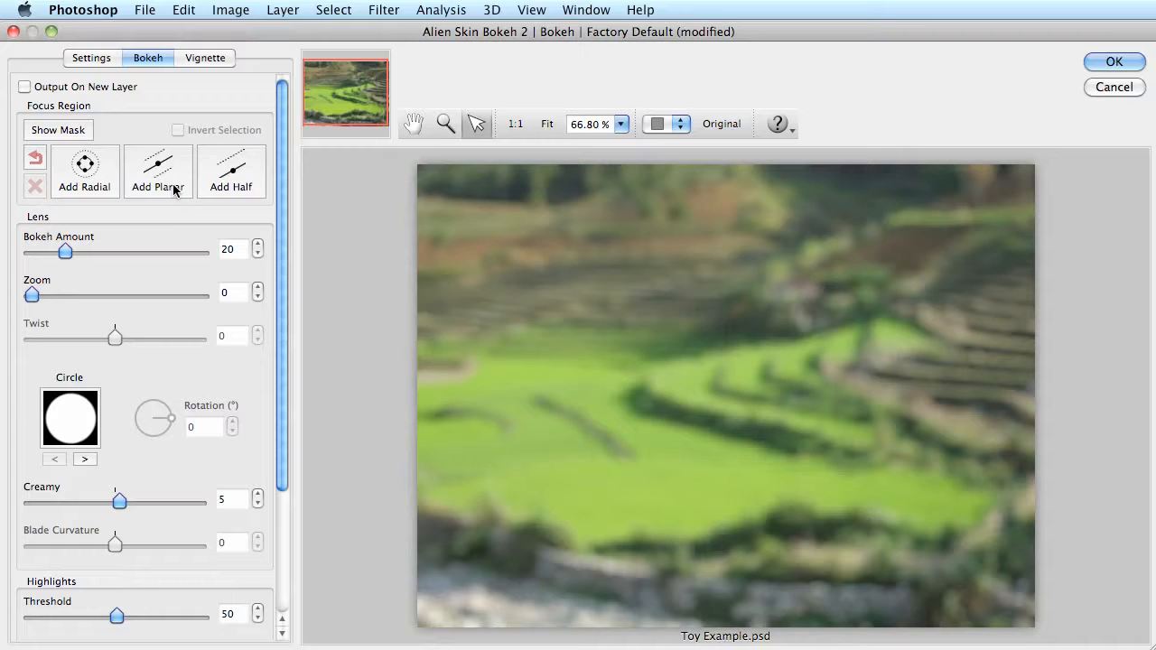
- Add a planar focus band, move it up to the hut's terraces, and apply Bokeh
left_click(157, 187)
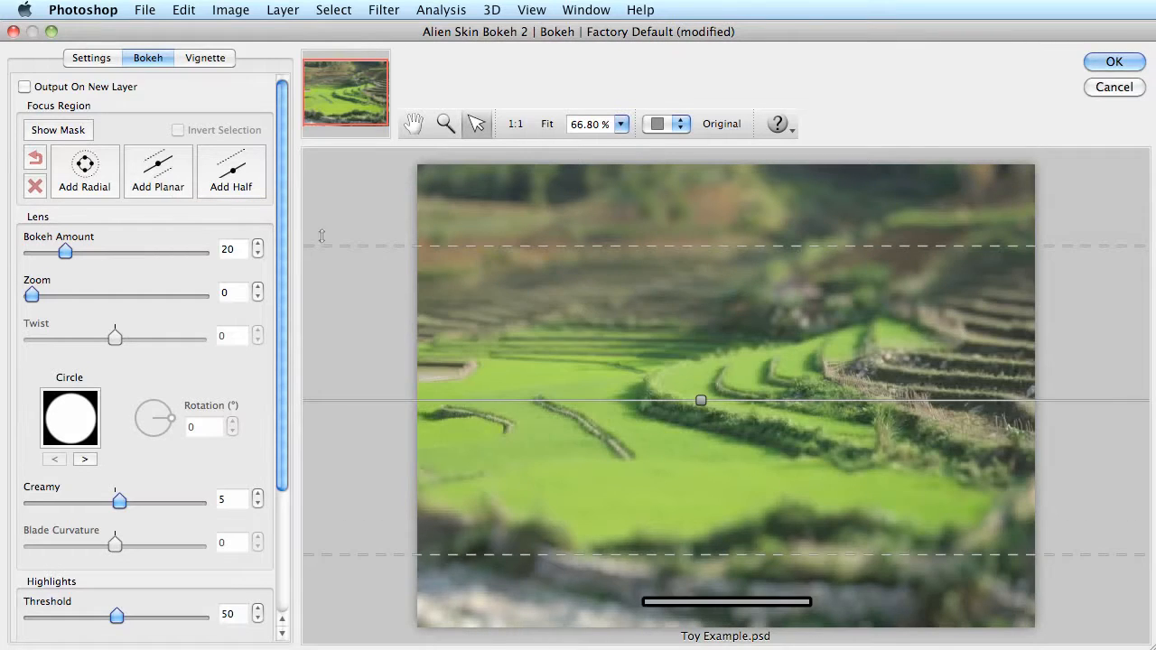
left_click_drag(701, 400, 707, 393)
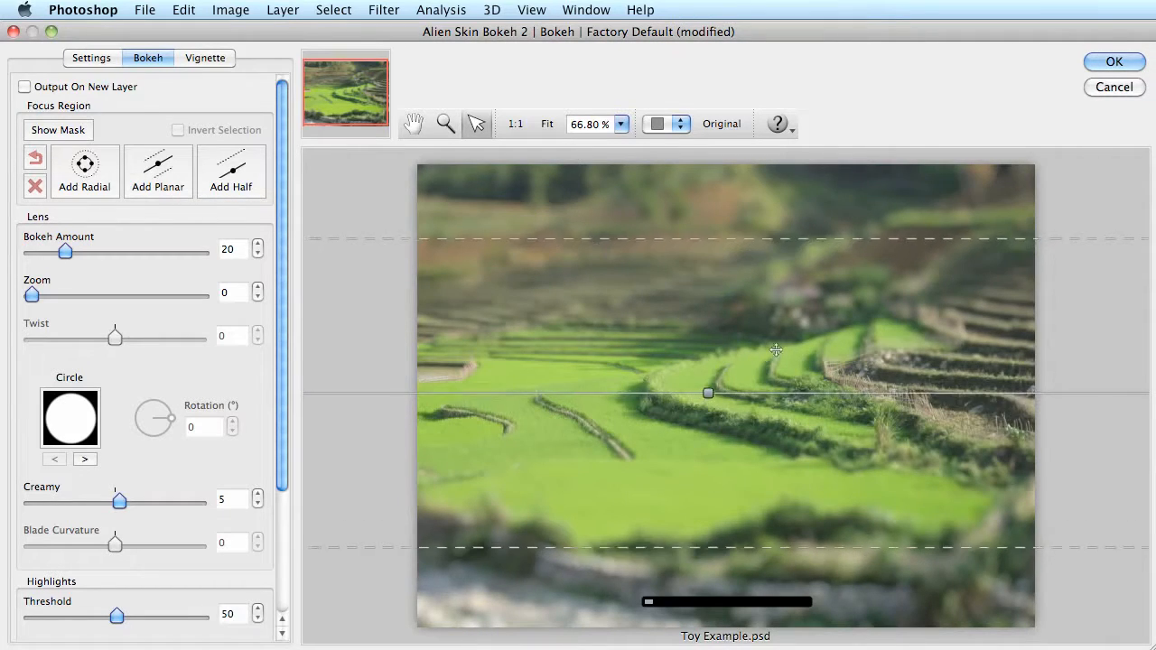
left_click_drag(708, 393, 746, 330)
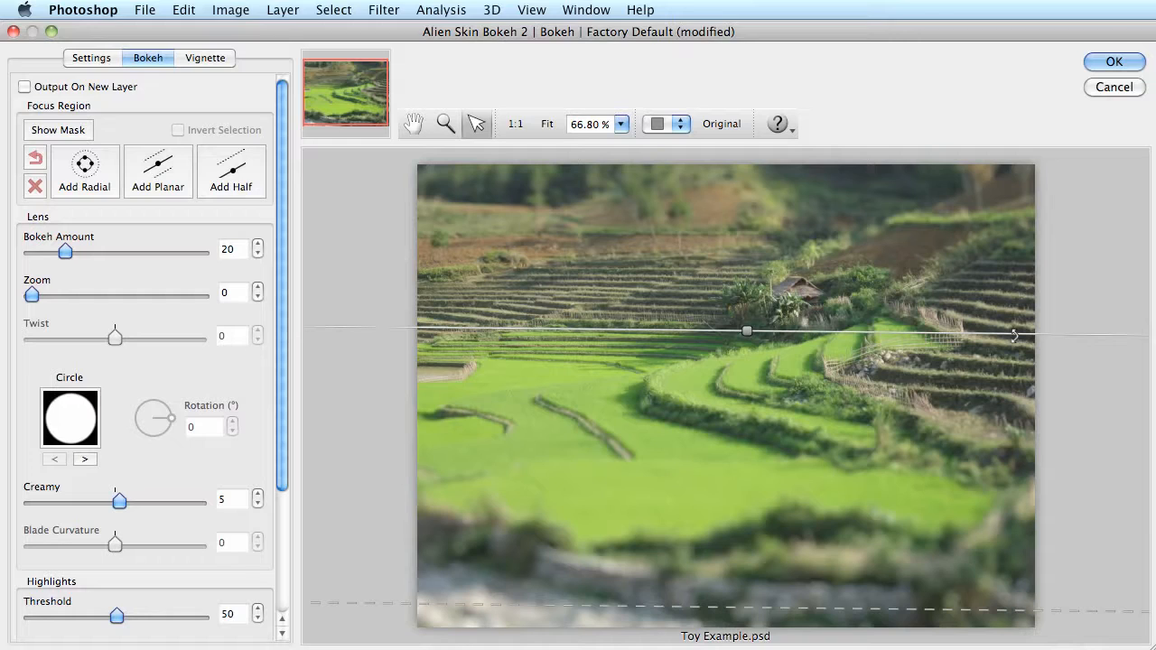
mouse_move(1013, 336)
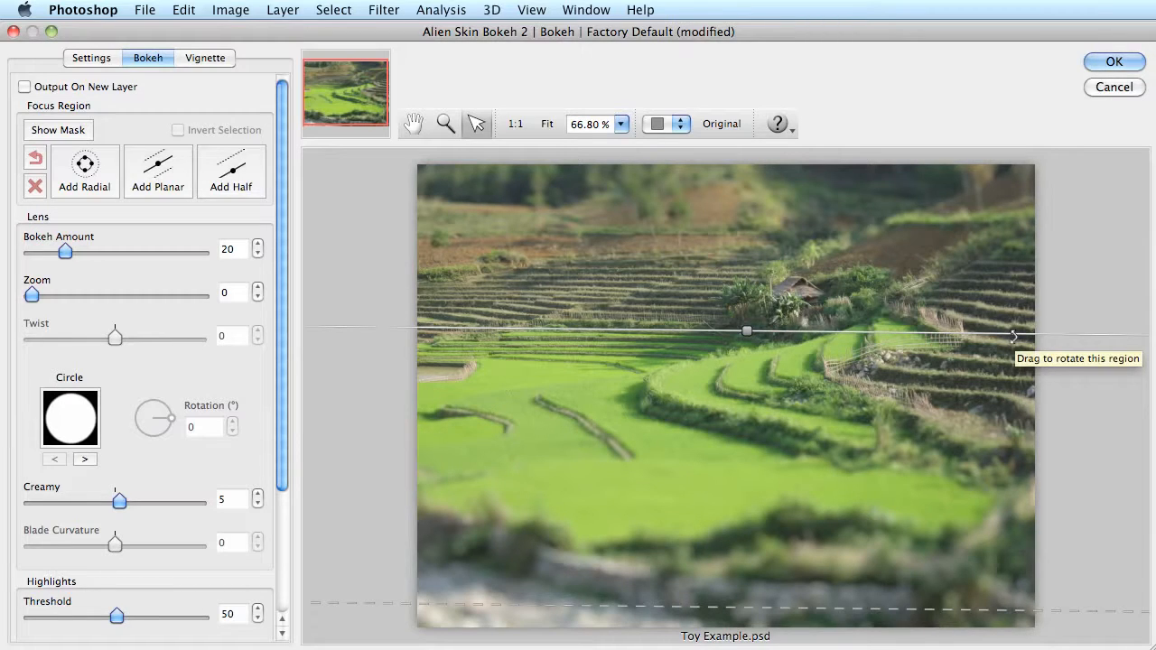
mouse_move(1108, 164)
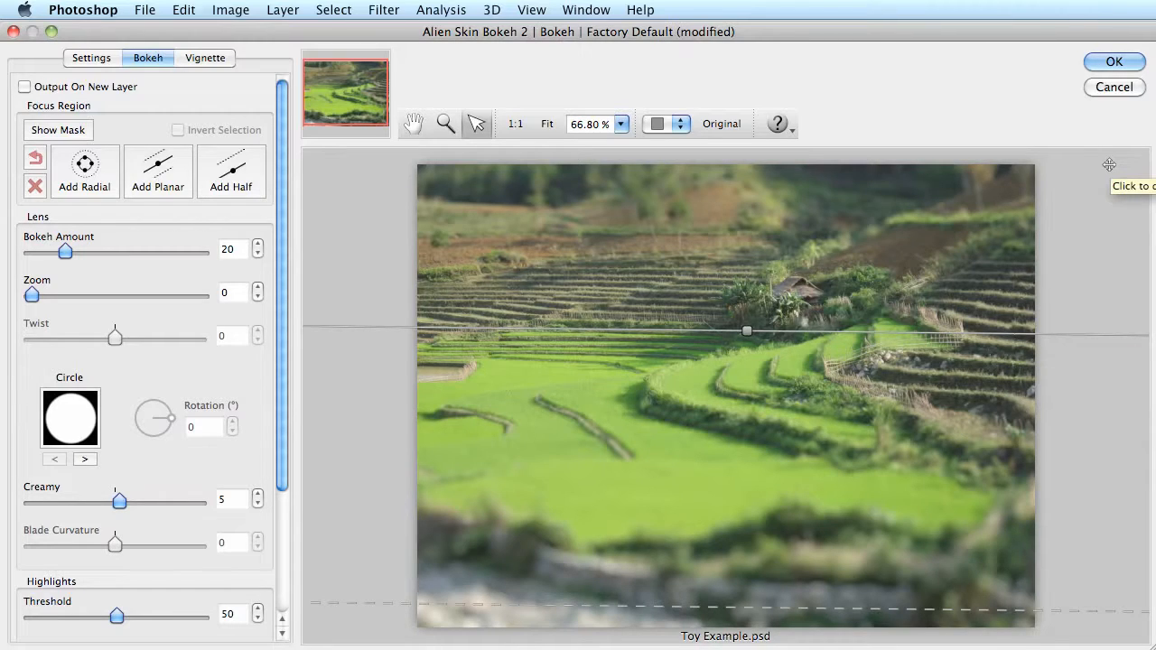
mouse_move(975, 106)
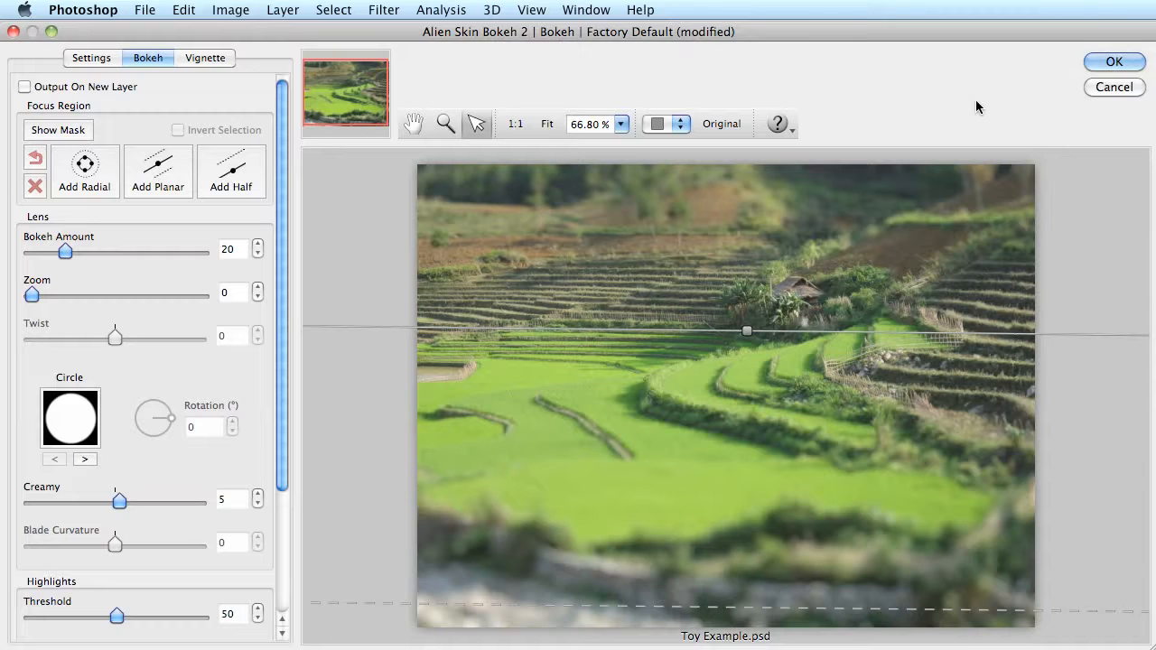
left_click(1114, 62)
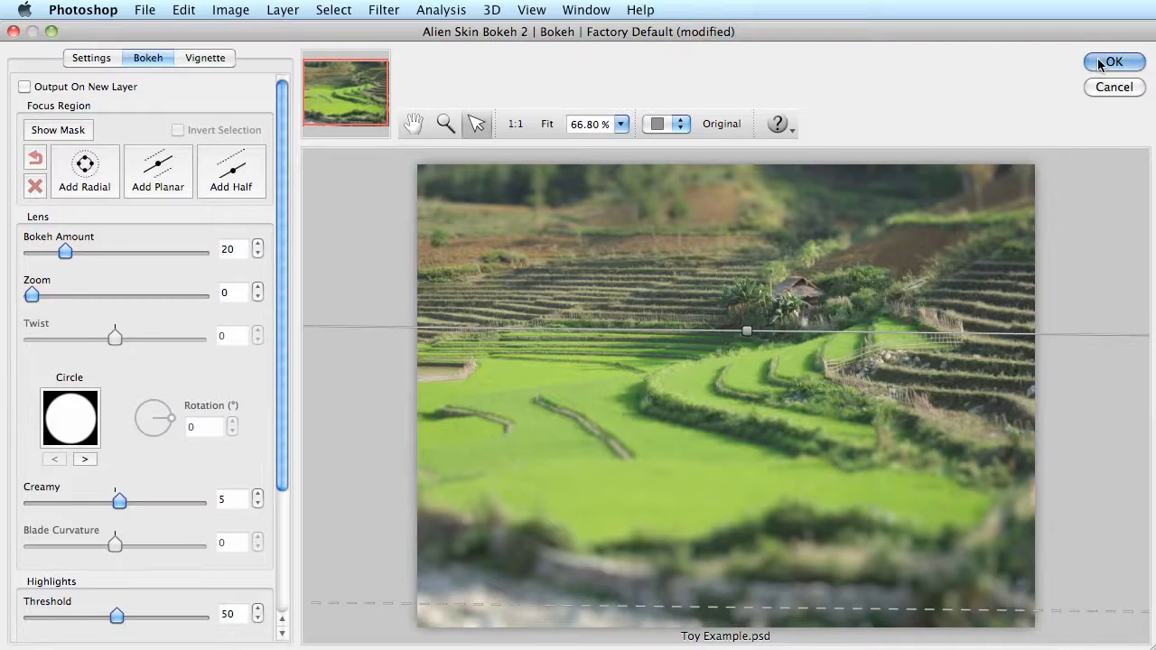
left_click(1112, 61)
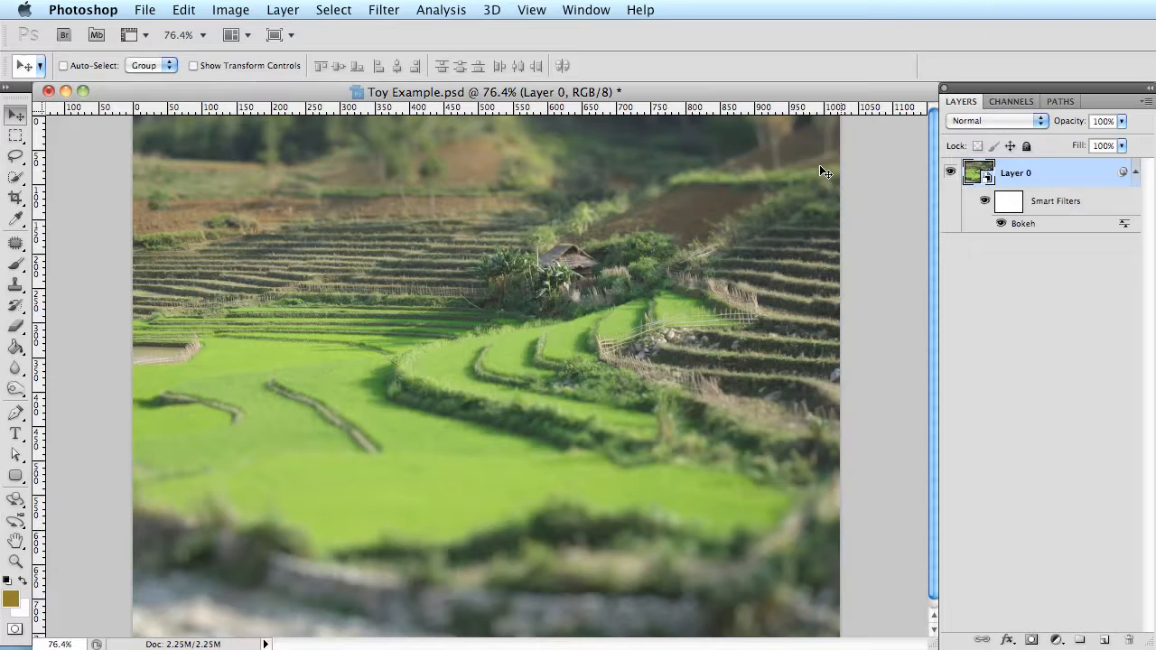
mouse_move(777, 195)
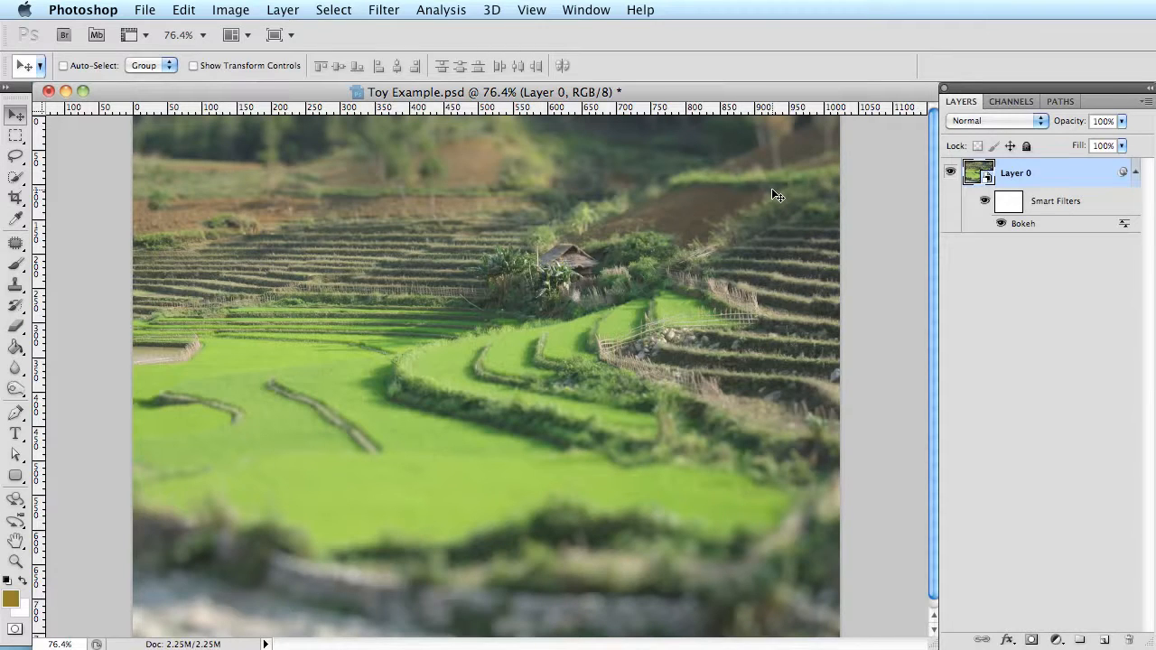
mouse_move(456, 34)
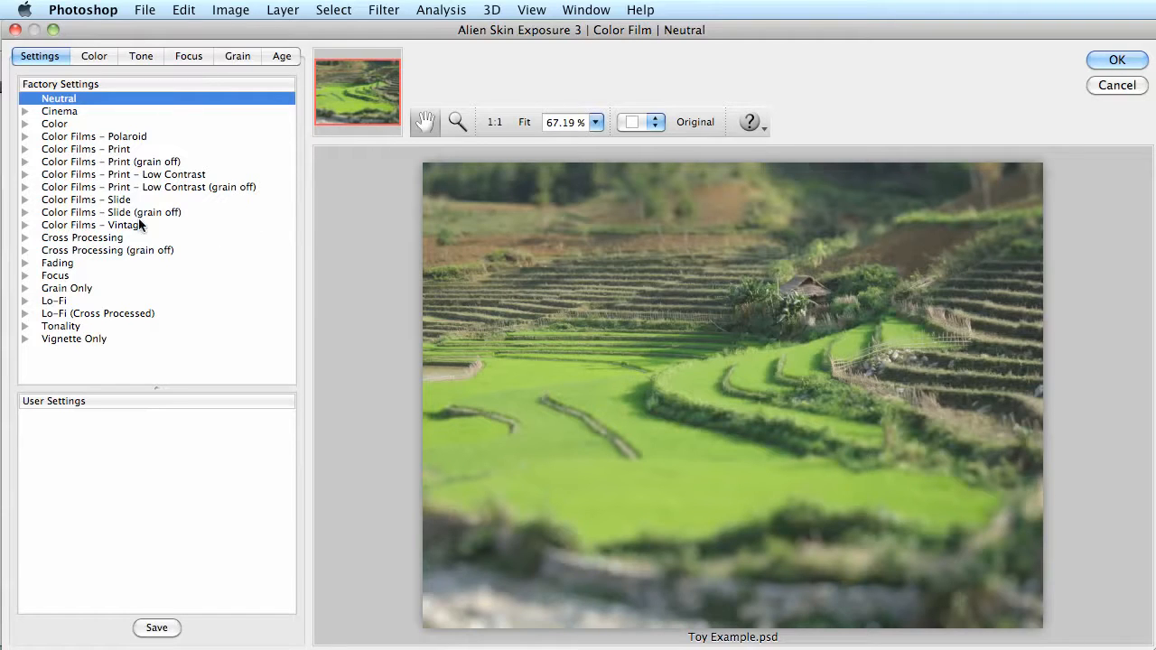
- Expand the Color Films - Slide presets to pick Fuji Velvia 50
left_click(25, 200)
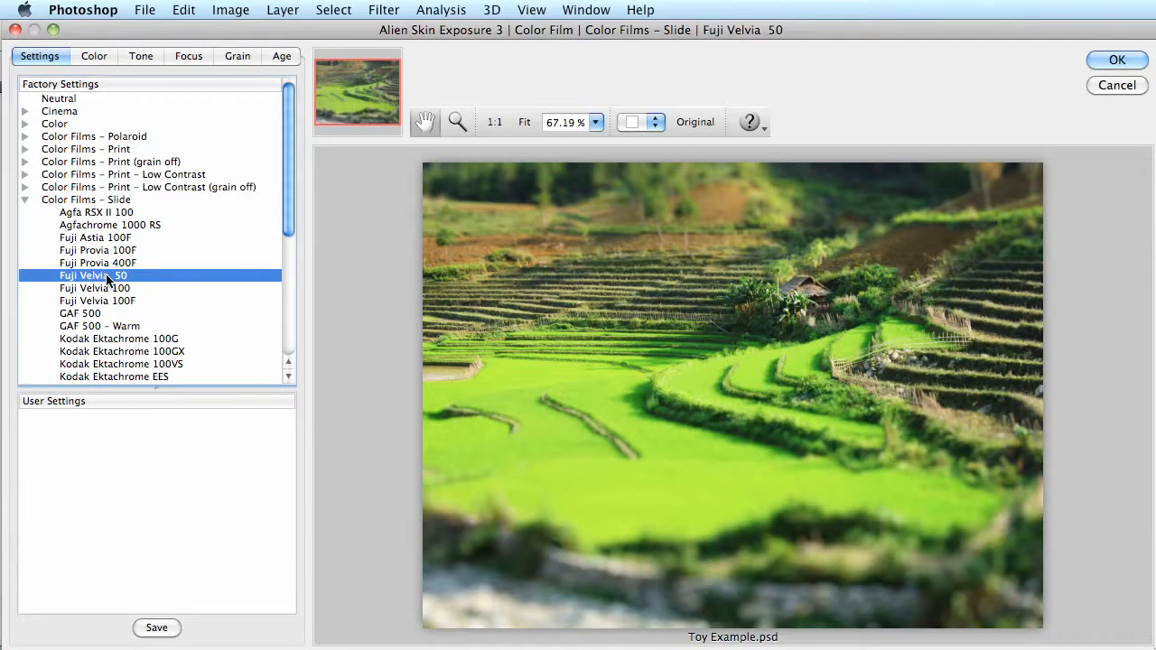
mouse_move(116, 120)
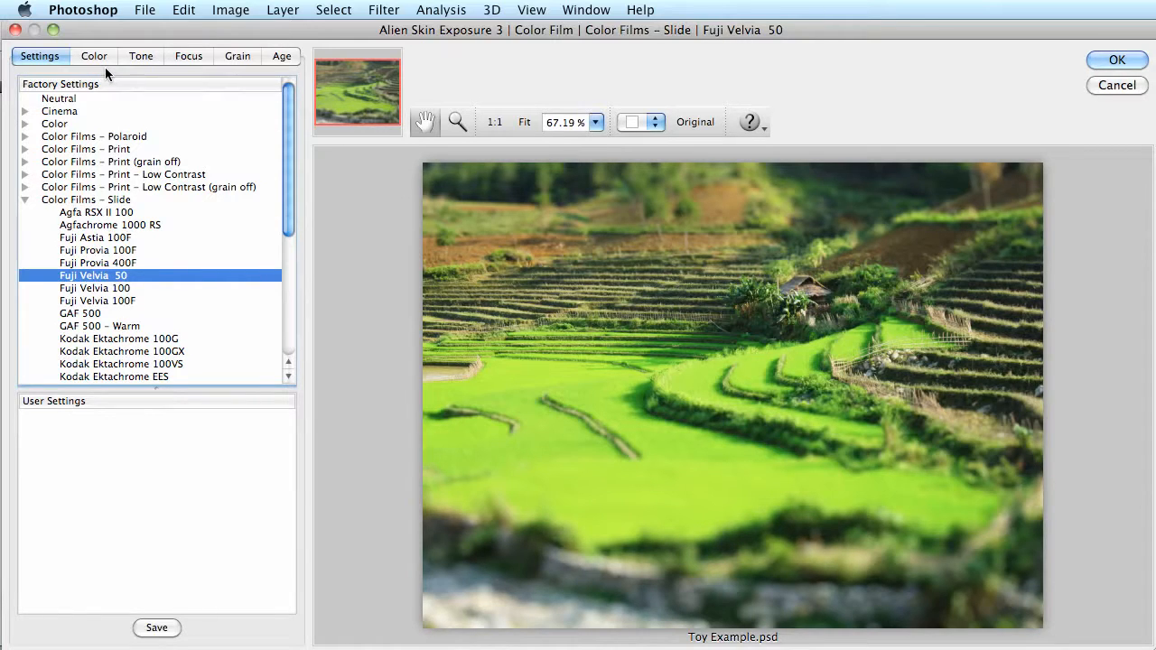
- Turn off new-layer output, raise master saturation from 6 to 7, and apply Color Film
left_click(94, 56)
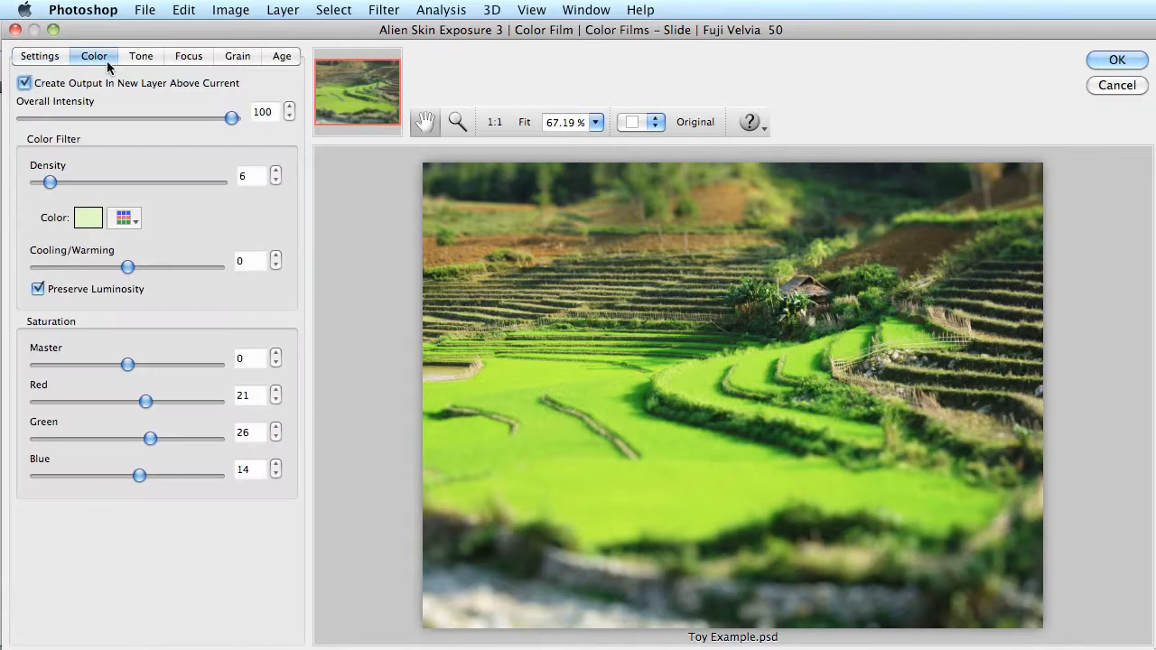
left_click(25, 83)
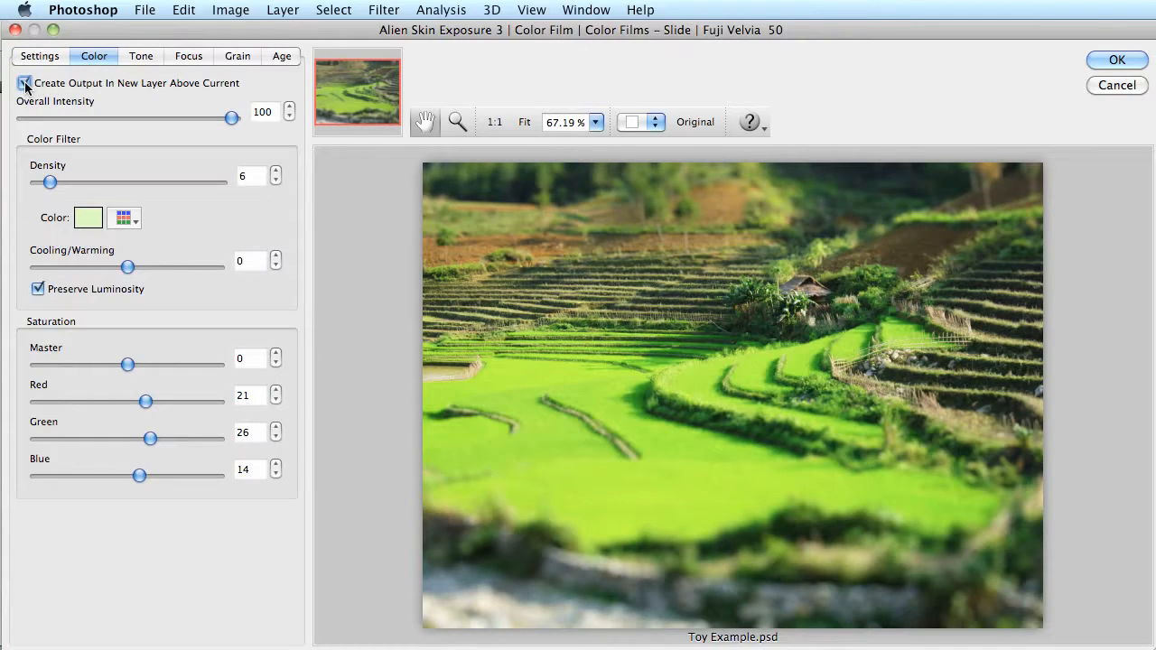
left_click(26, 82)
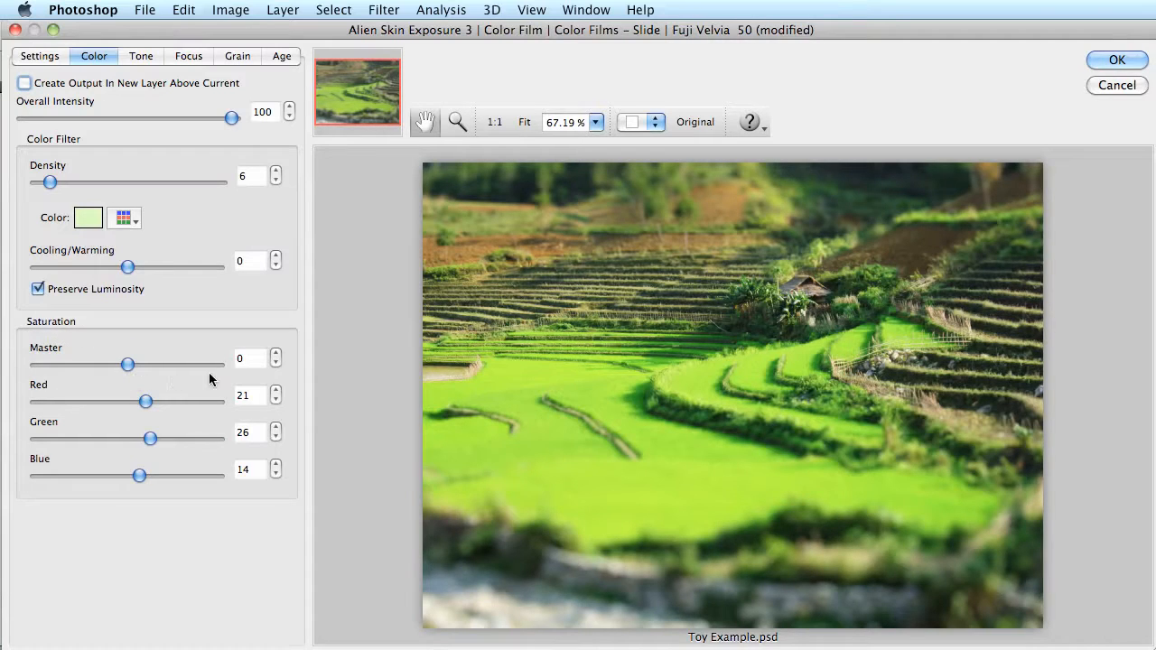
left_click_drag(127, 364, 131, 364)
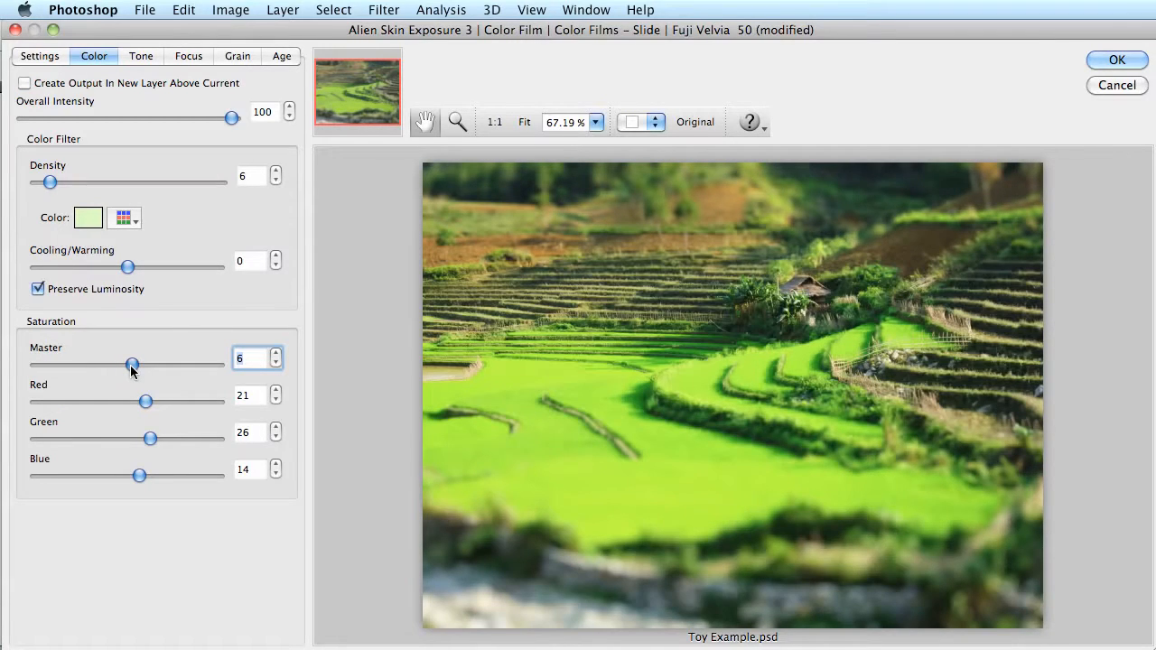
left_click(275, 353)
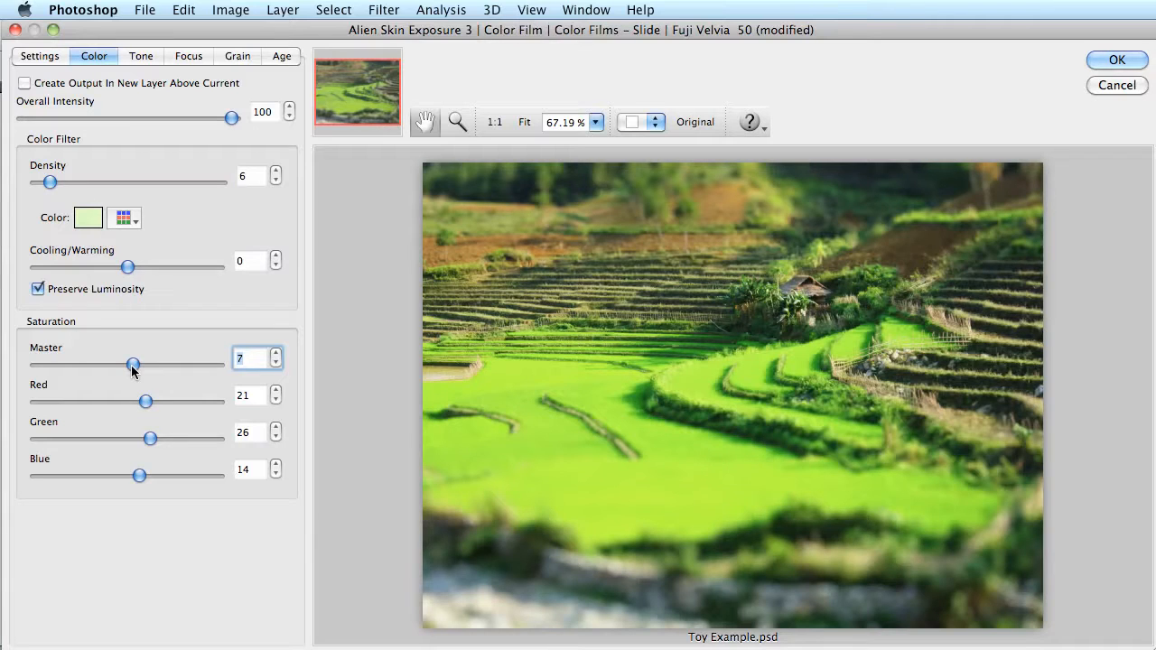
left_click(1116, 59)
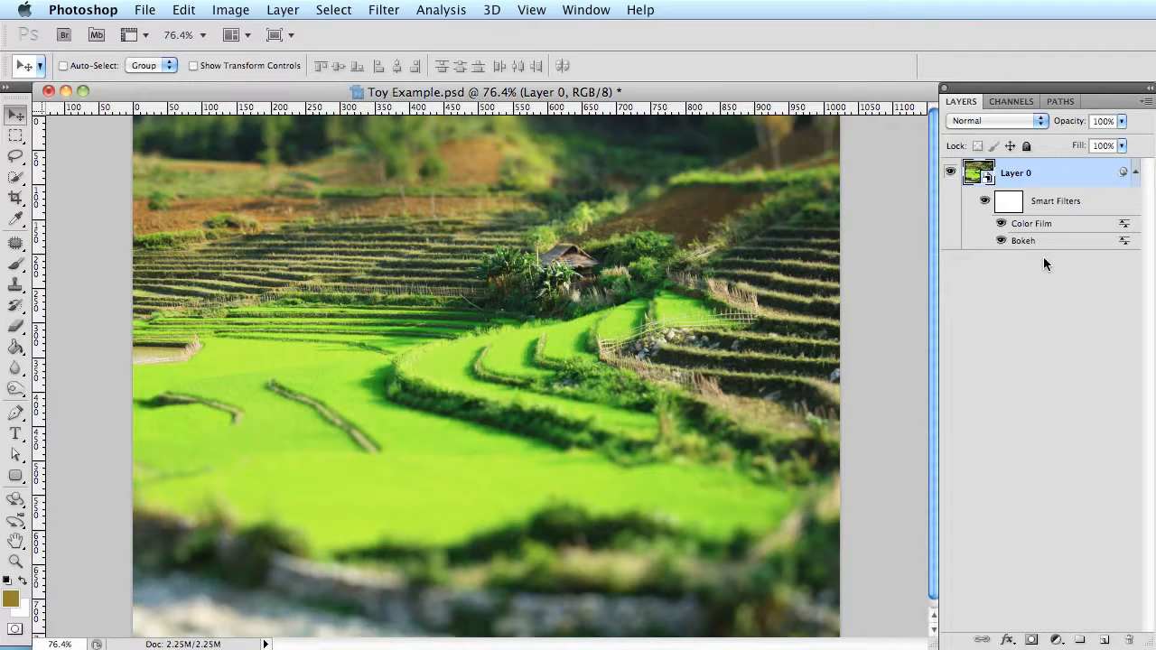
mouse_move(1037, 264)
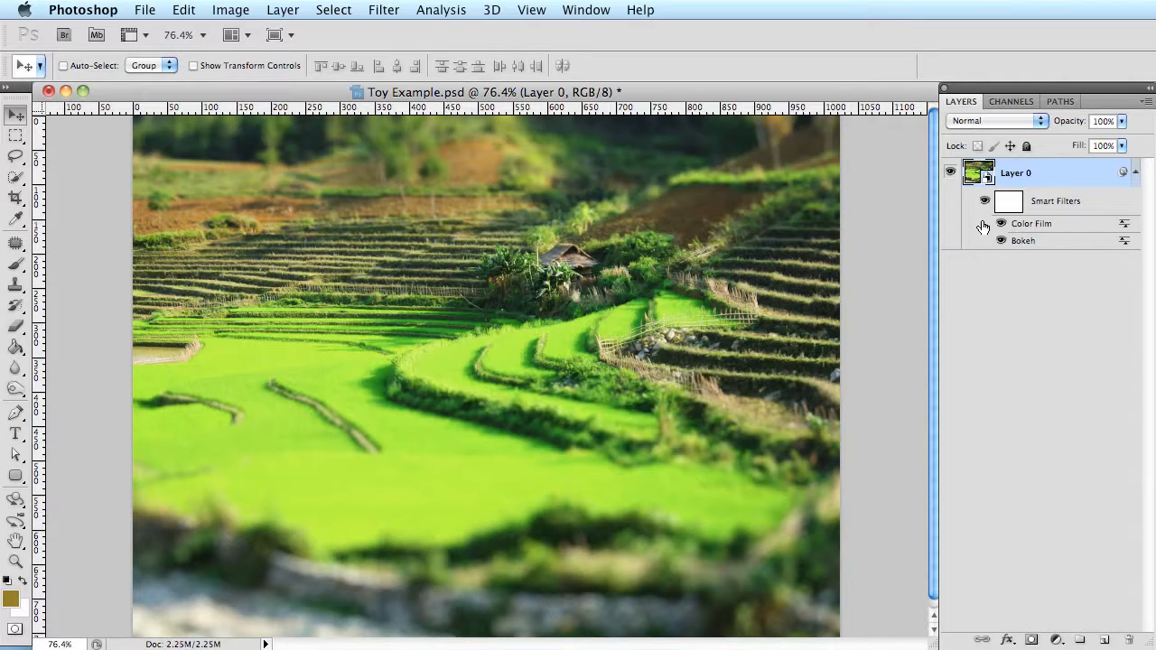
left_click(1000, 224)
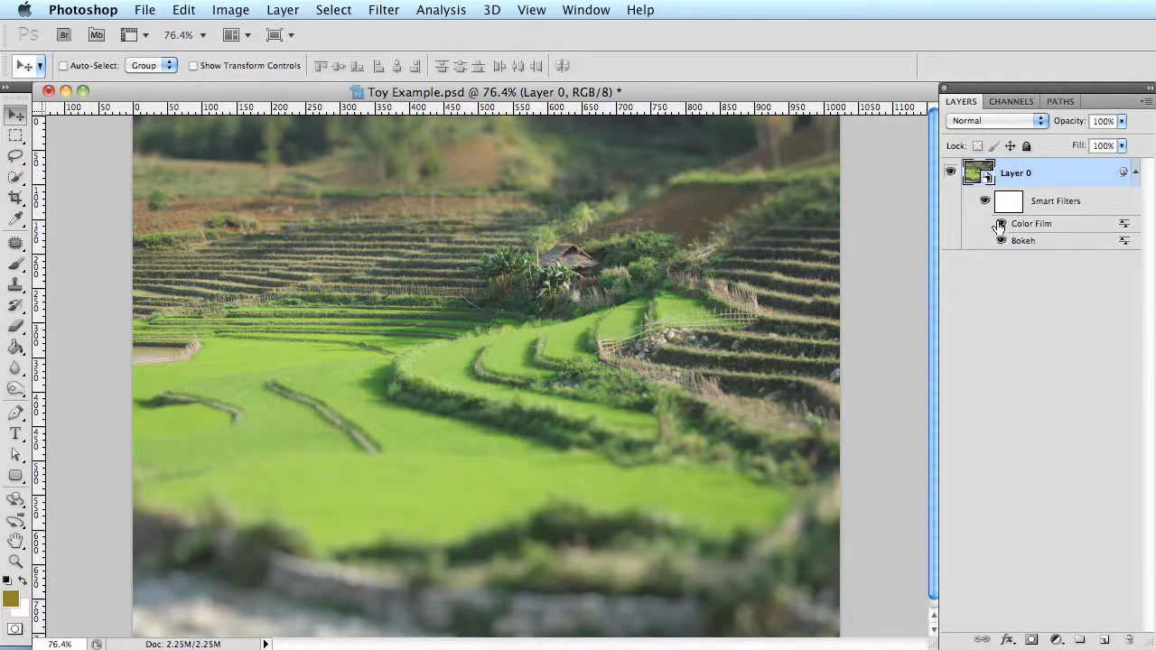
left_click(1000, 241)
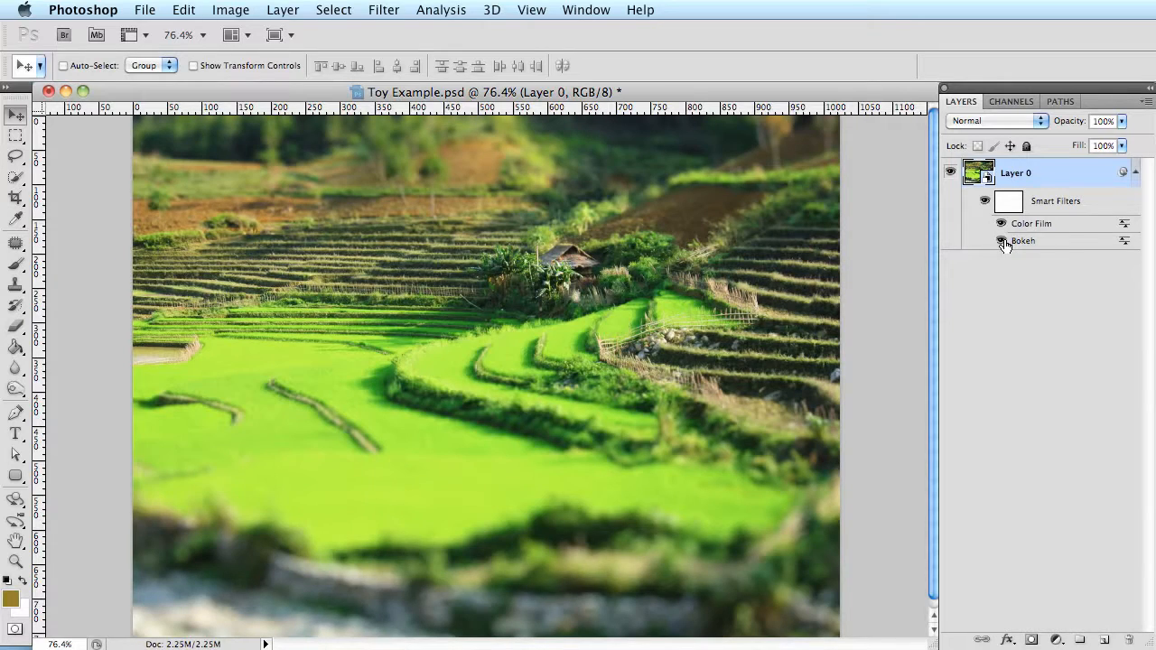
left_click(1001, 241)
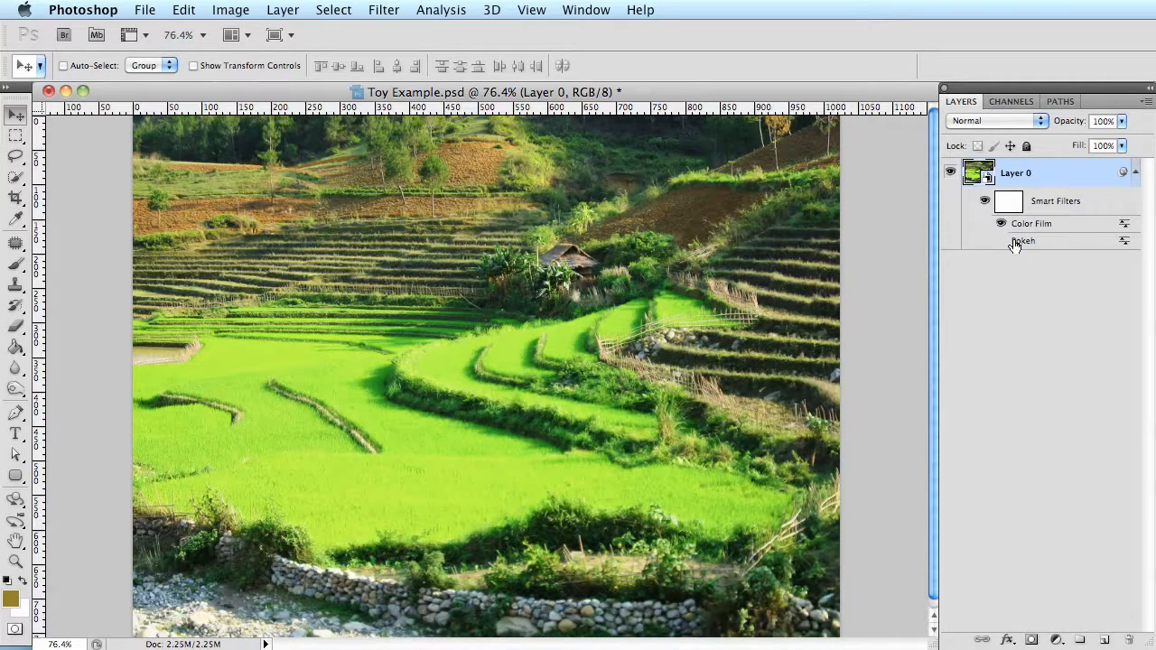
double_click(1021, 241)
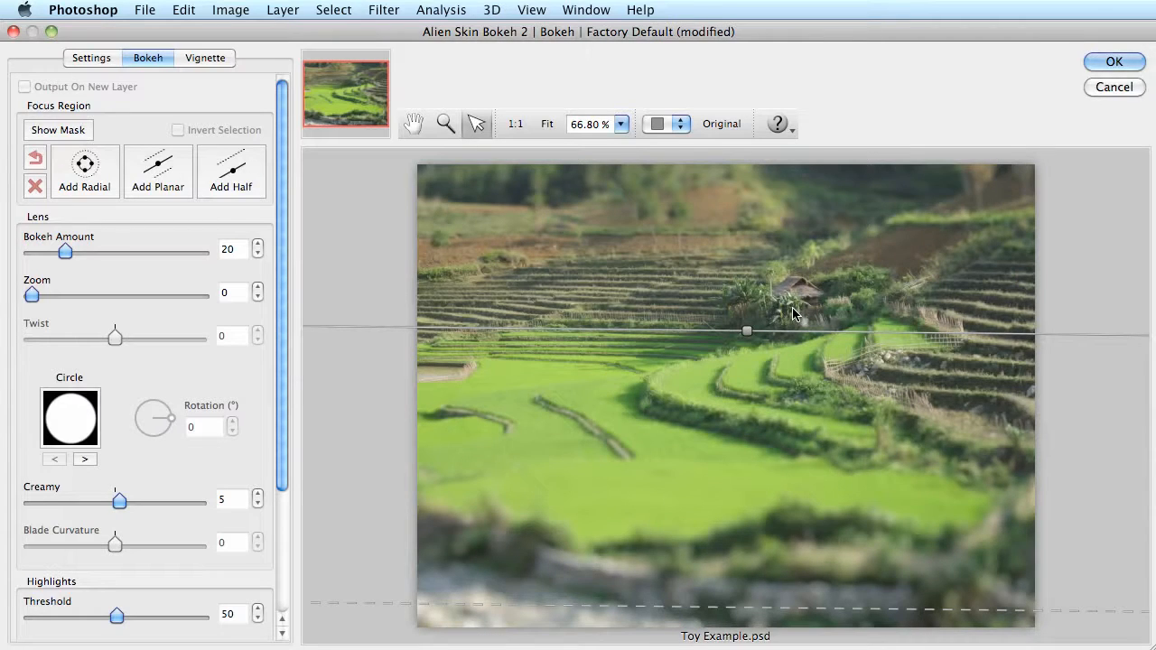
left_click(1113, 62)
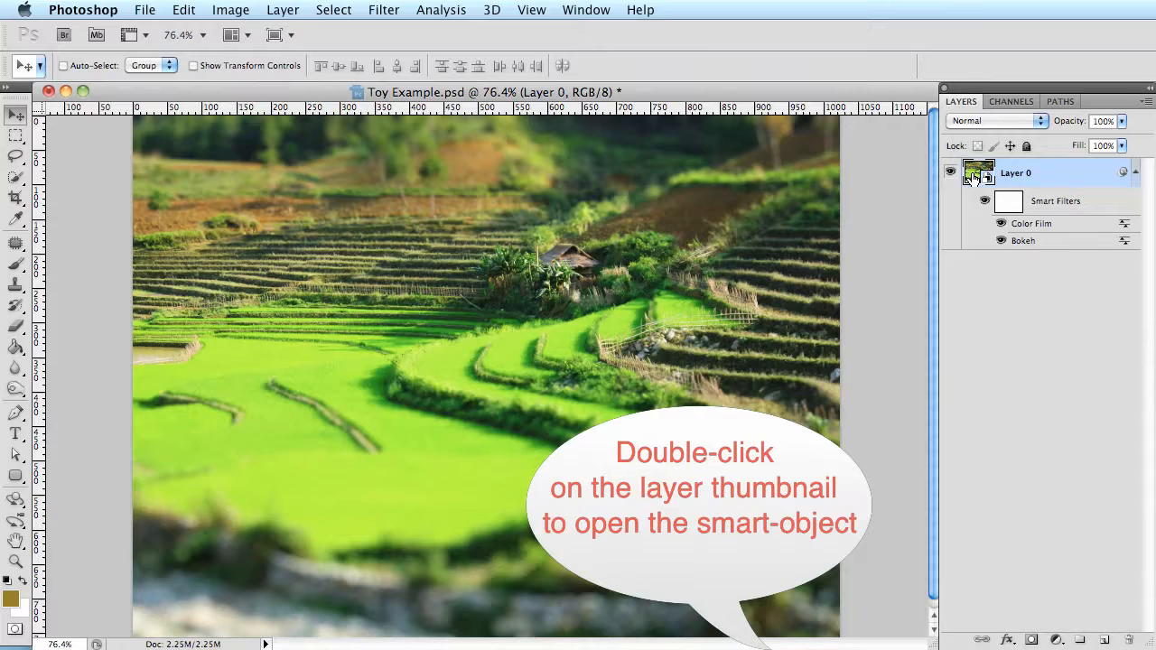
- Open Layer 0's original photo as the Layer 0.psb document
double_click(978, 173)
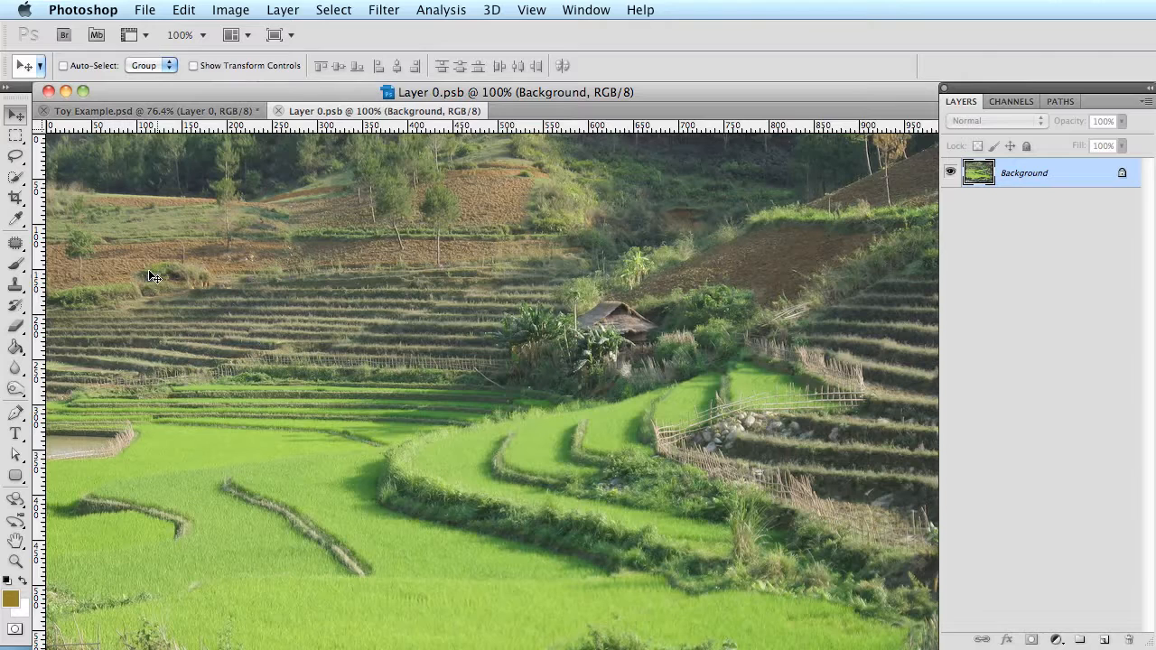
mouse_move(213, 284)
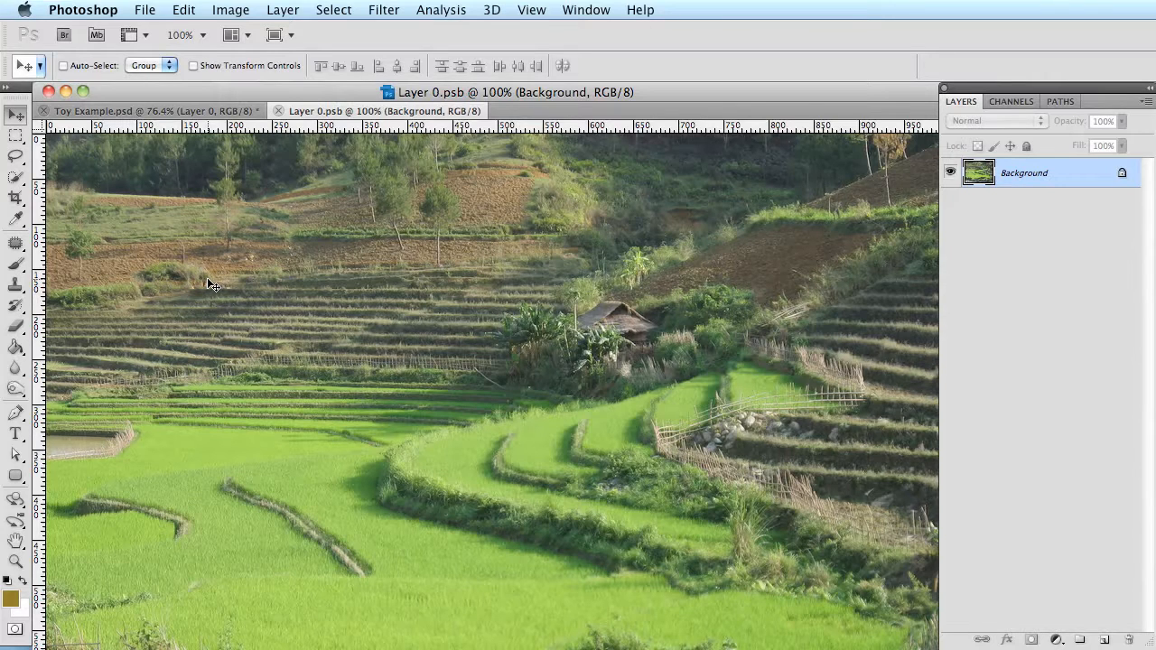
mouse_move(603, 270)
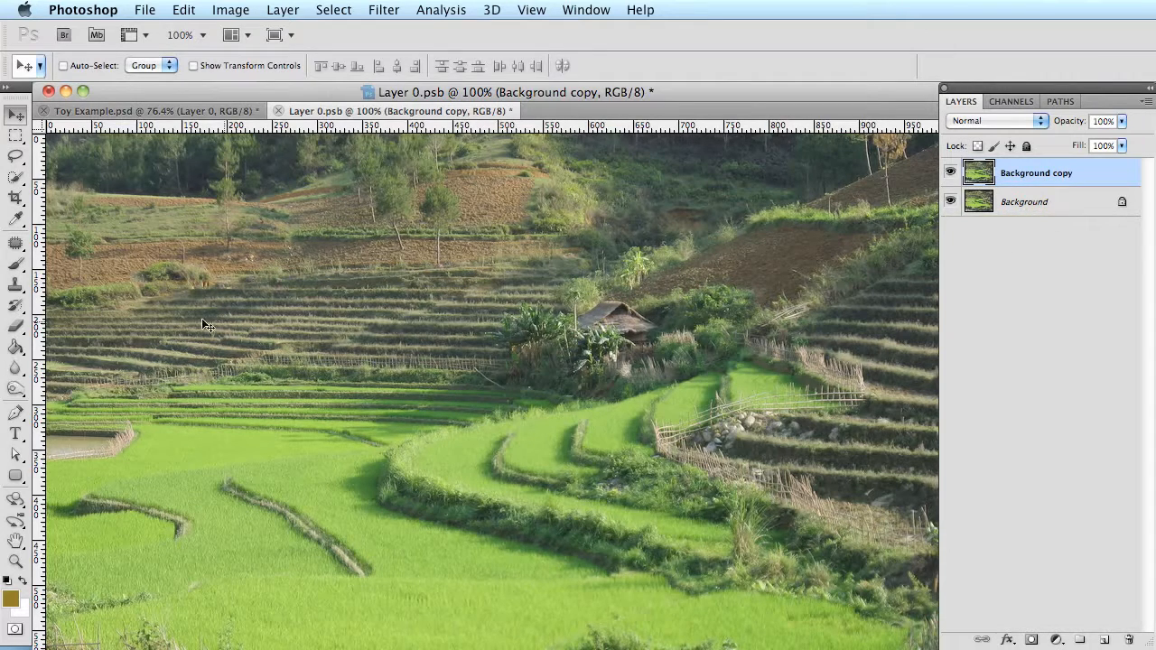
- Select the Clone Stamp tool on the Background copy layer
left_click(16, 285)
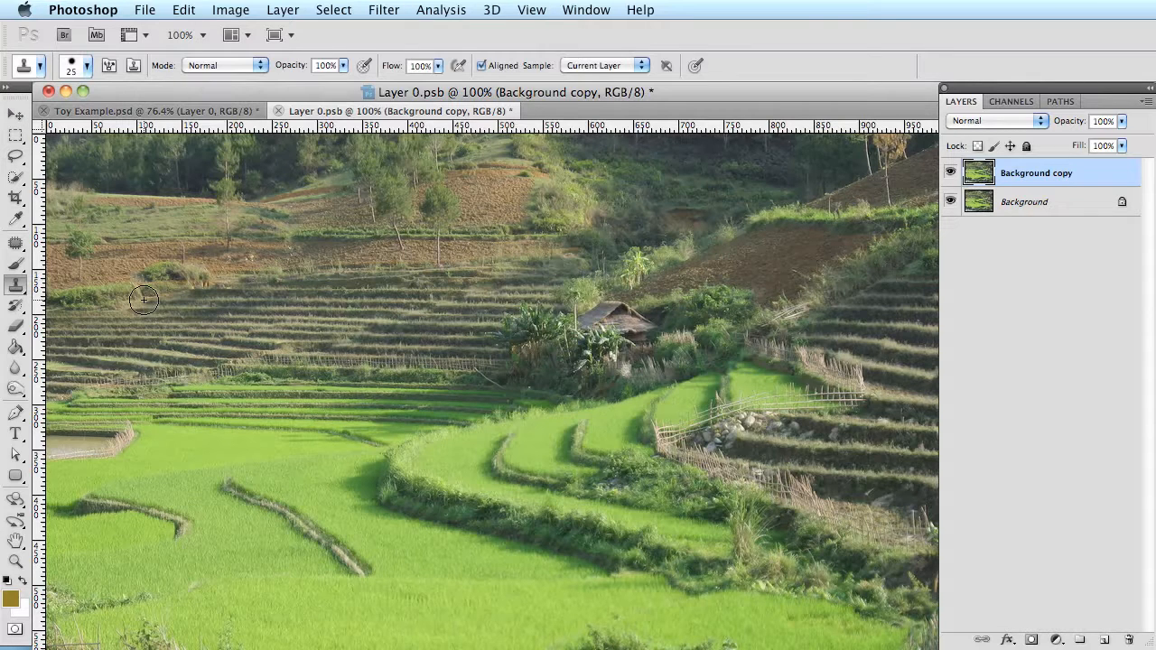
mouse_move(122, 270)
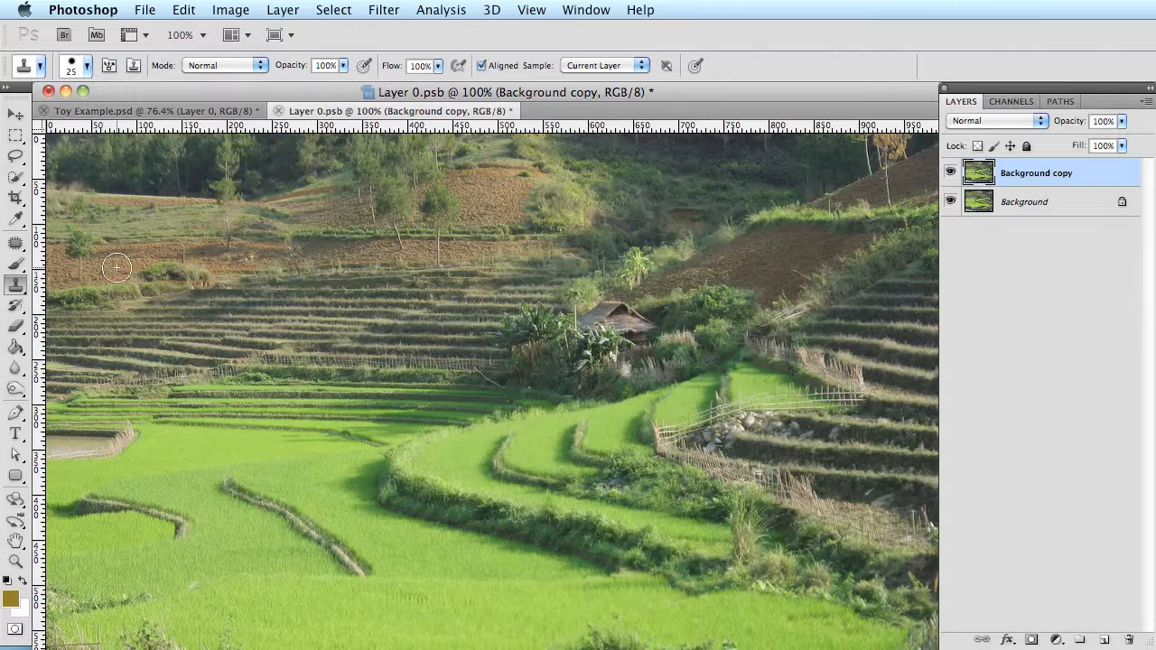
mouse_move(150, 271)
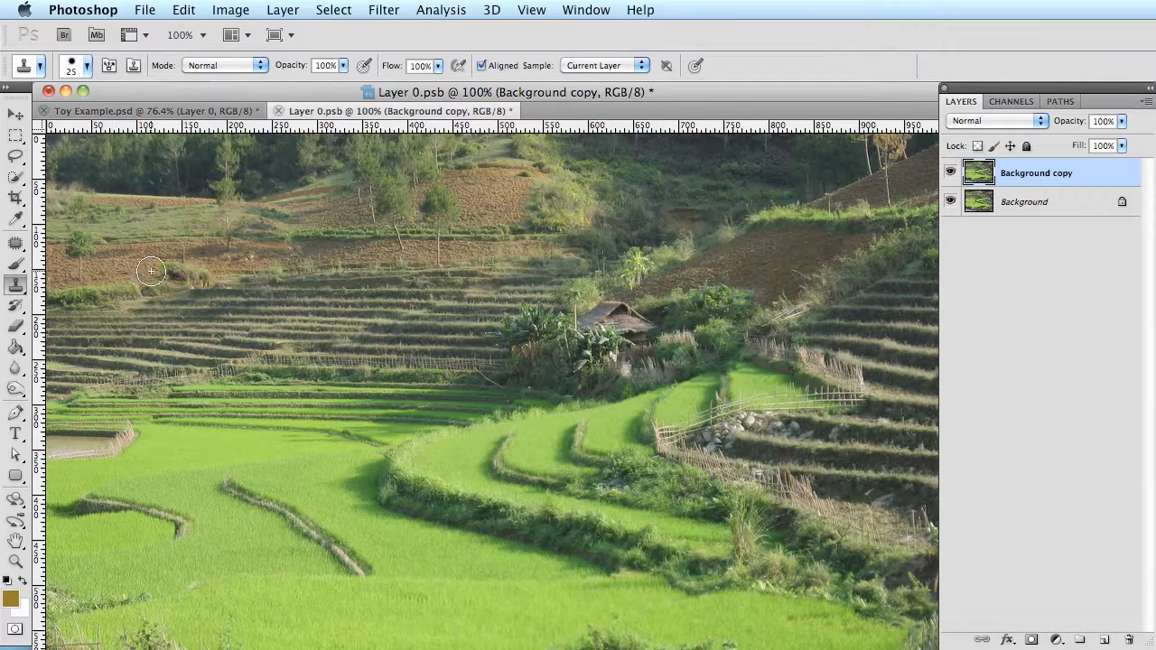
mouse_move(212, 264)
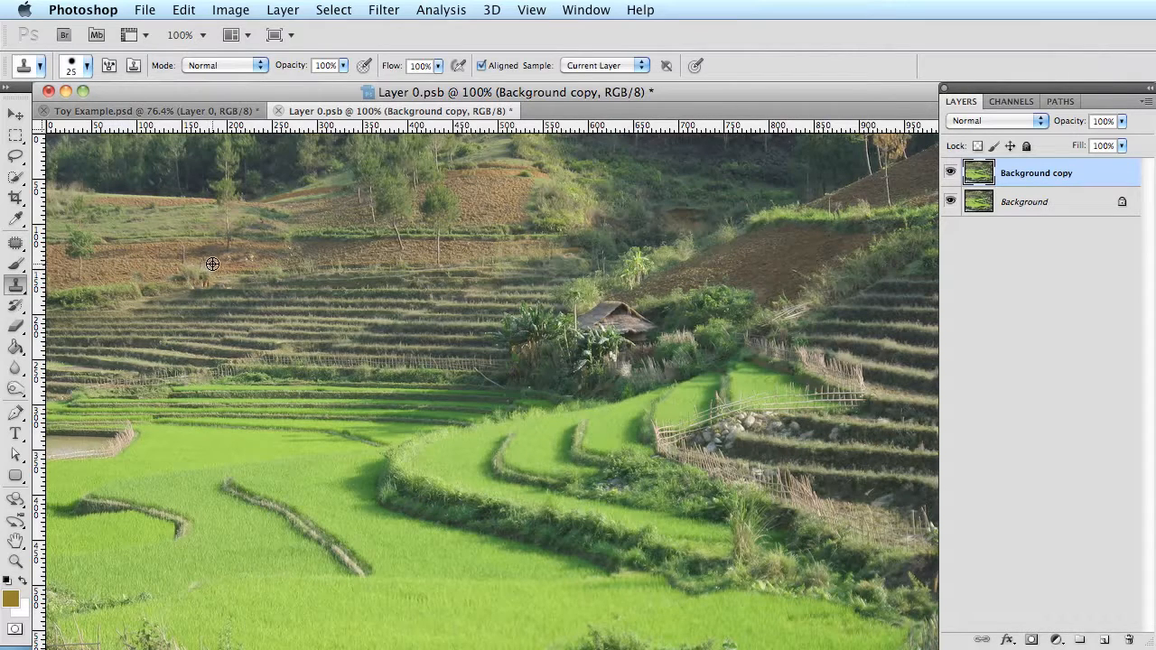
mouse_move(207, 279)
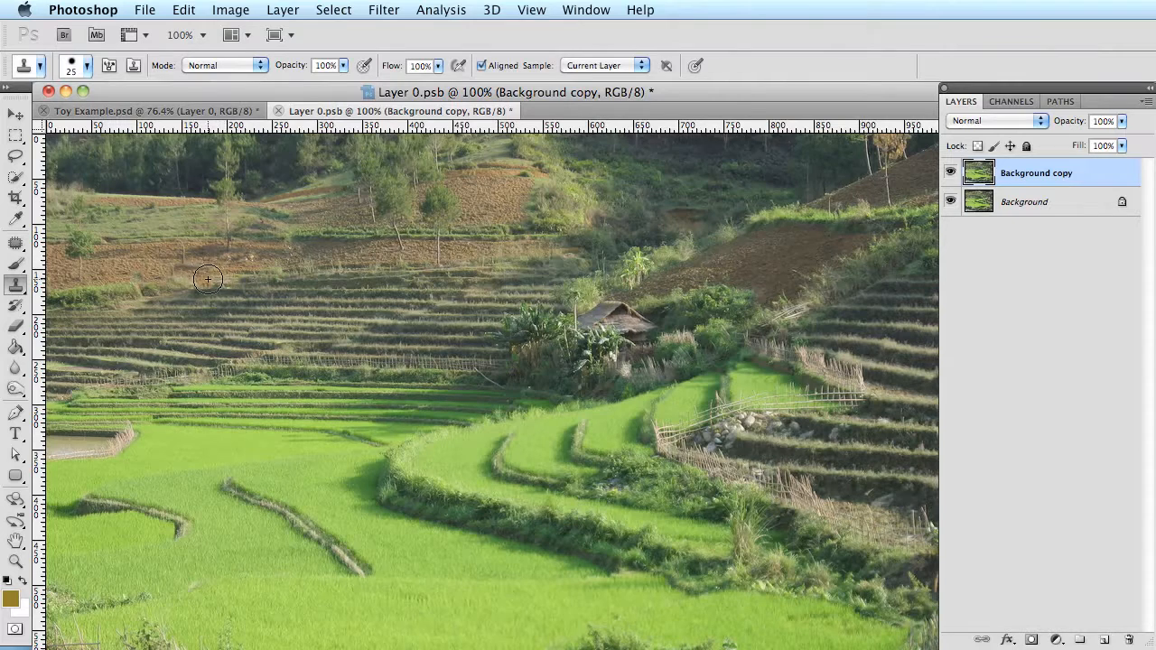
mouse_move(217, 290)
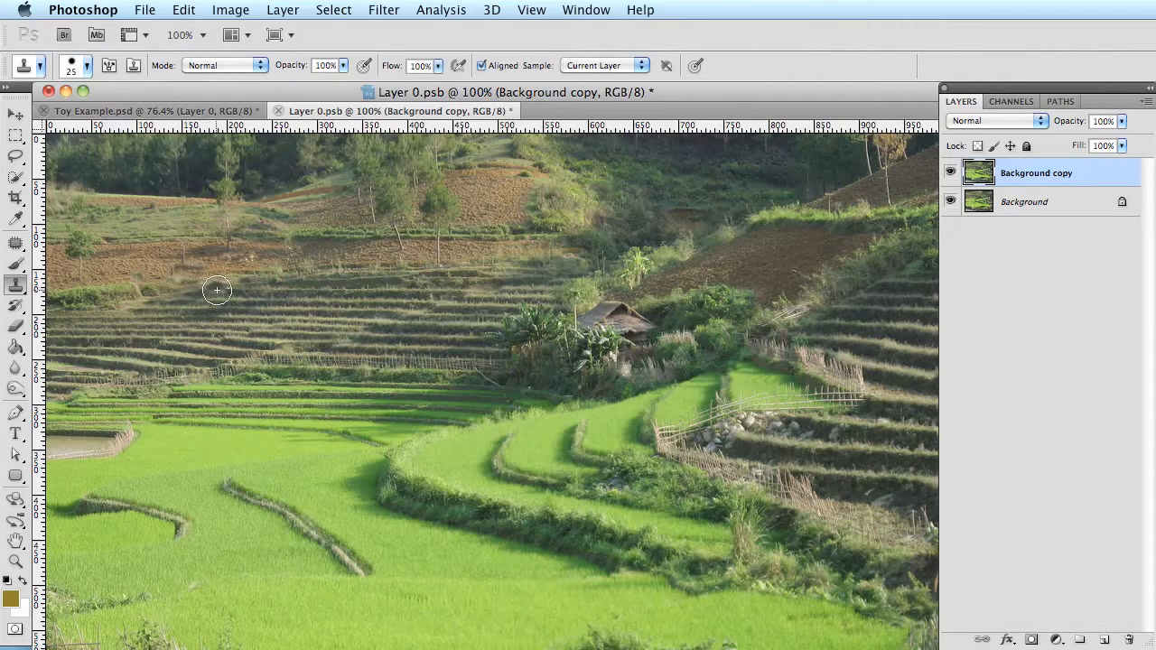
mouse_move(238, 292)
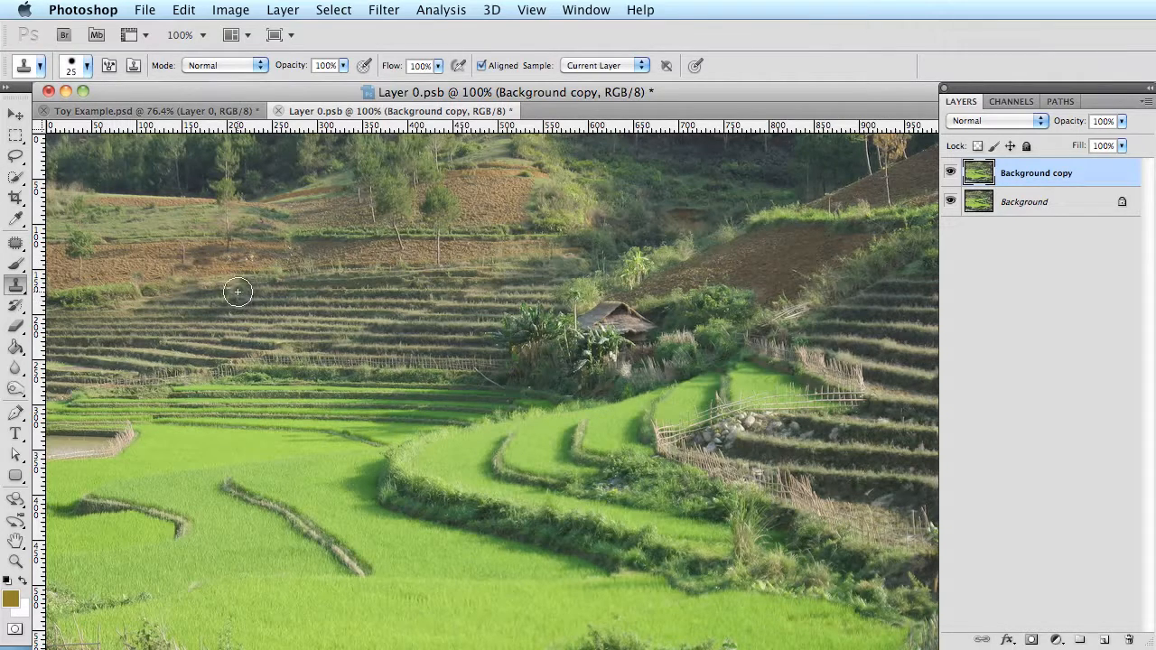
mouse_move(559, 278)
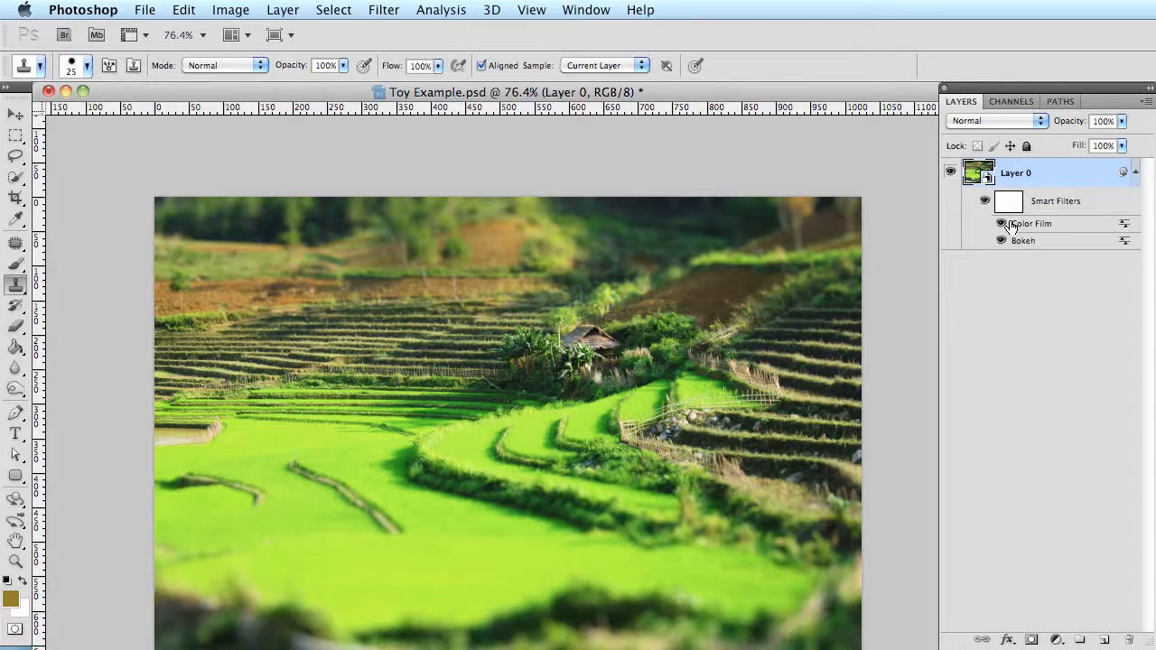
- Toggle the Color Film and Bokeh smart filters to compare their effects
left_click(1000, 241)
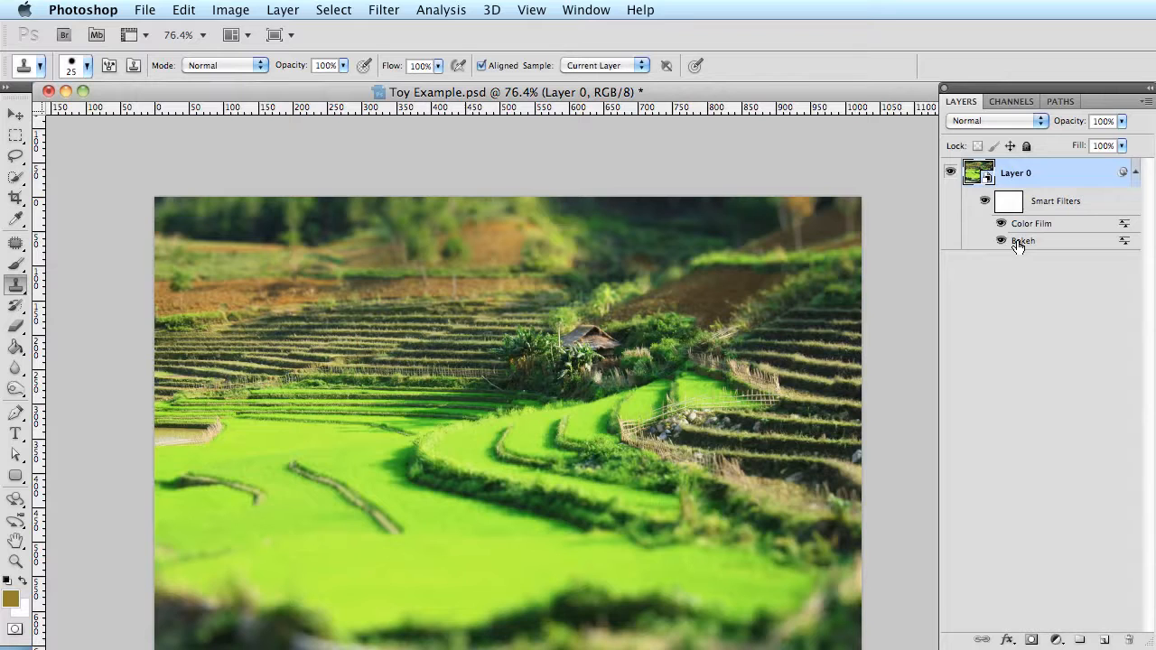
left_click(1000, 241)
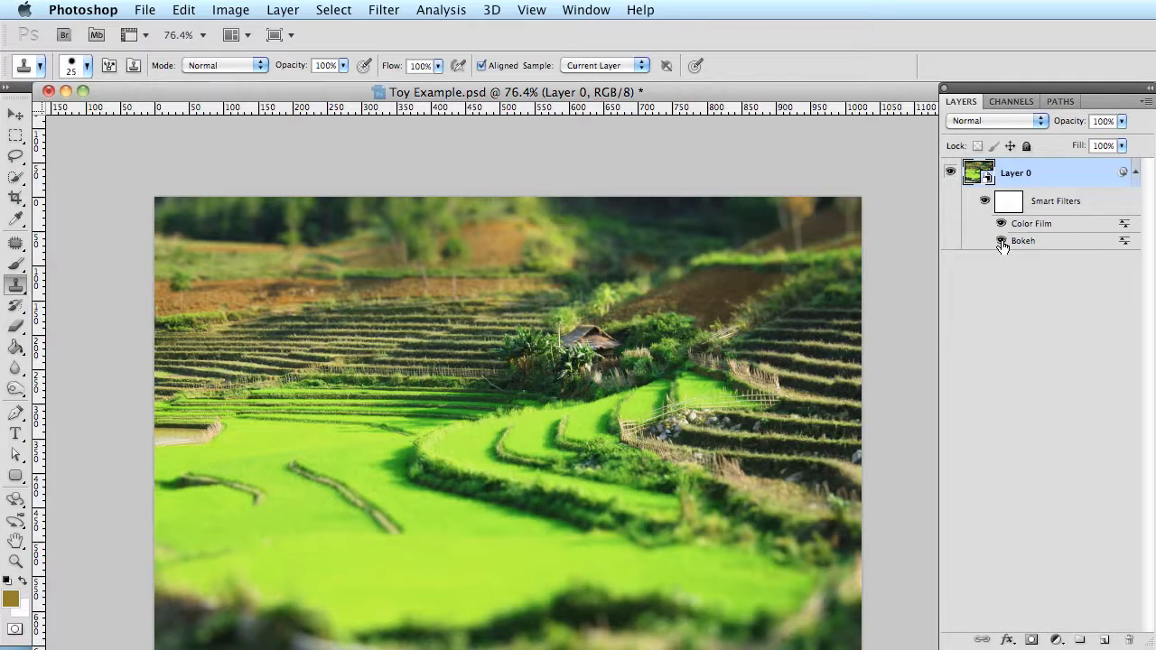